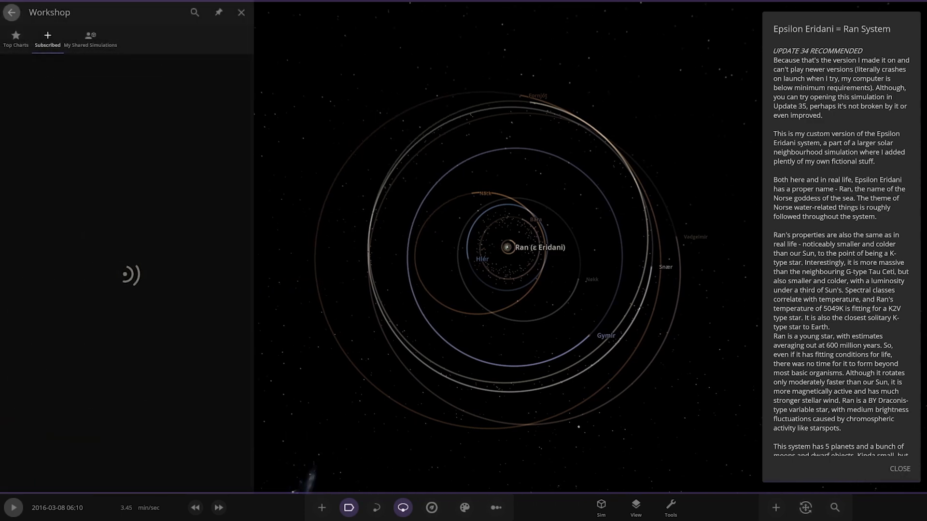
Close the Workshop browser, leaving the Epsilon Eridani = Ran System description visible
{"action": "left_click", "coordinate": [12, 12]}
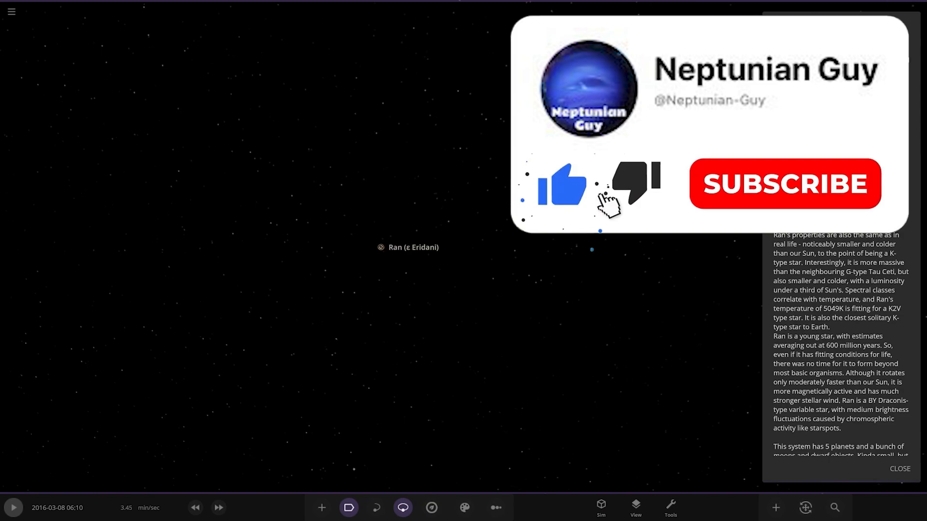
Focus the camera on the star Ran (ε Eridani) for a close view
{"action": "left_click", "coordinate": [784, 184]}
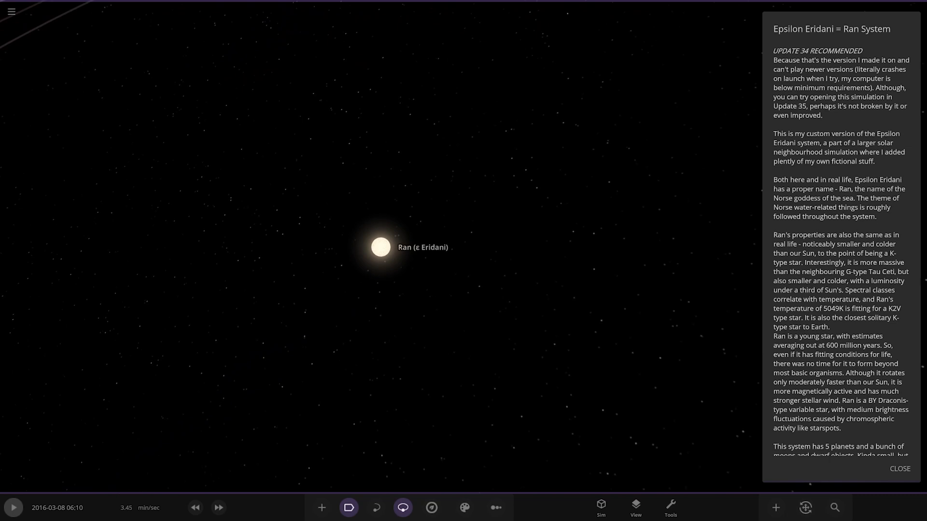
Scroll the system description down to the =Objects= list with Skadi and Njordr
{"action": "scroll", "scroll_direction": "down", "scroll_amount": 3}
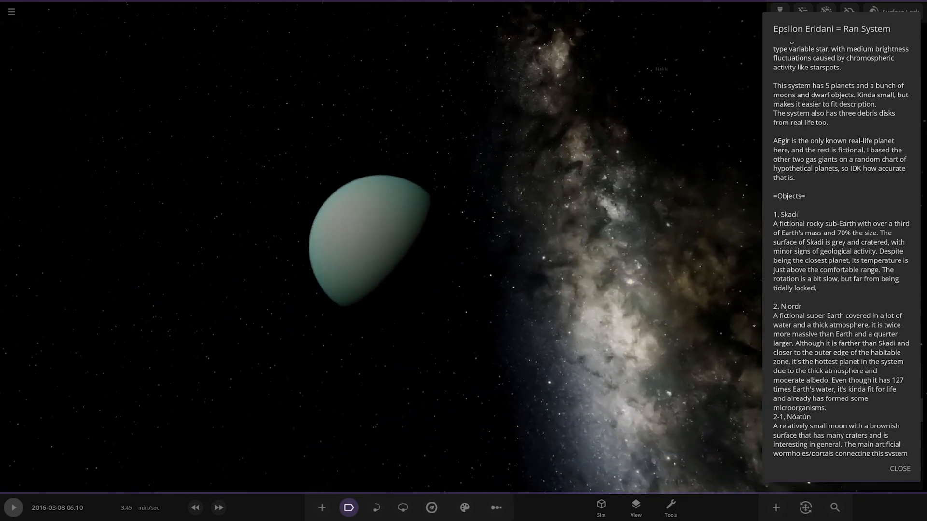
Focus the brown cratered planet and advance the description to Njörun, Ífingr and AEgir
{"action": "left_click", "coordinate": [405, 508]}
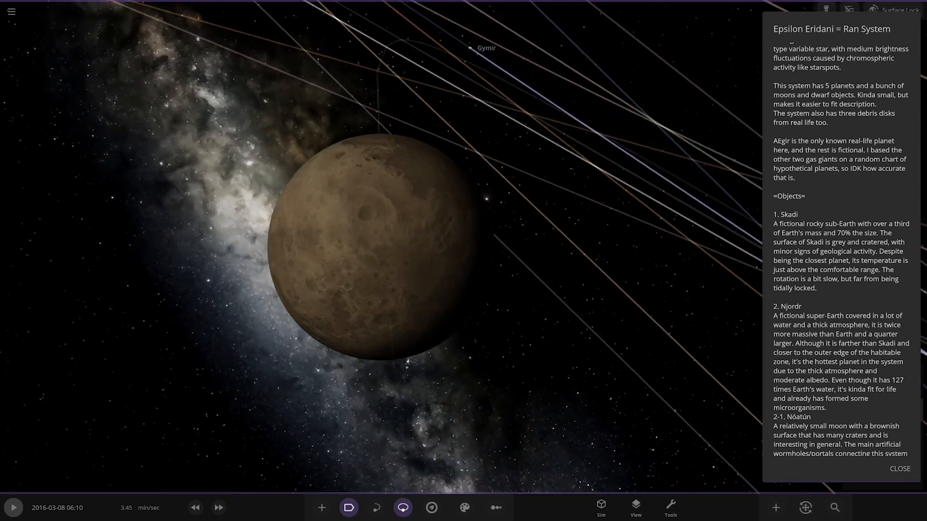
{"action": "scroll", "scroll_direction": "down", "scroll_amount": 3}
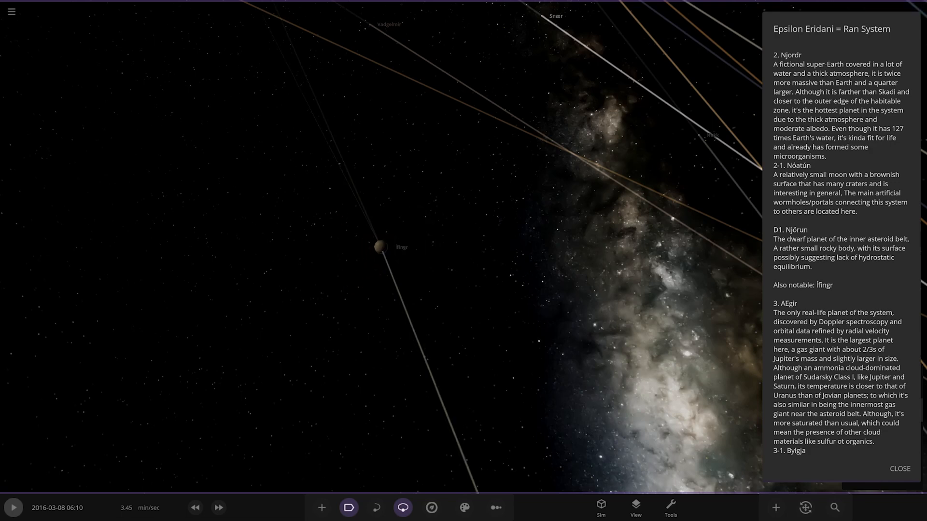
Select the gas giant AEgir to show its Overview properties and moon orbits
{"action": "left_click", "coordinate": [378, 249]}
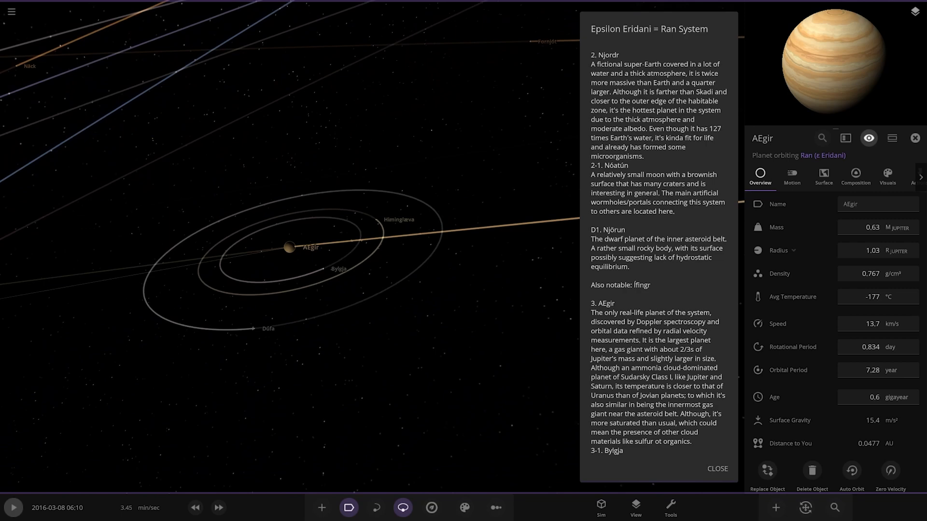
Scroll the description to Himinglæva's entry and browse the moon's Visuals and composition properties
{"action": "scroll", "scroll_direction": "down", "scroll_amount": 3}
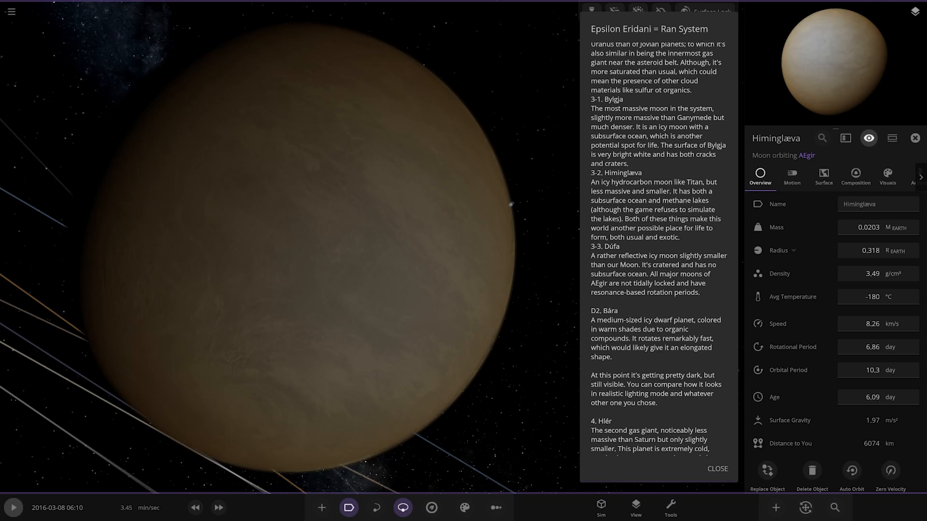
{"action": "left_click", "coordinate": [887, 173]}
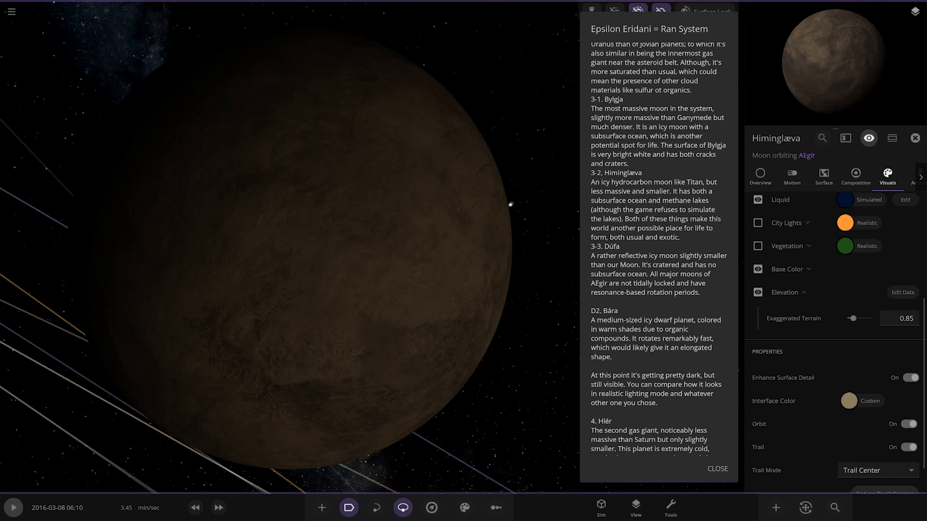
{"action": "left_click", "coordinate": [855, 177]}
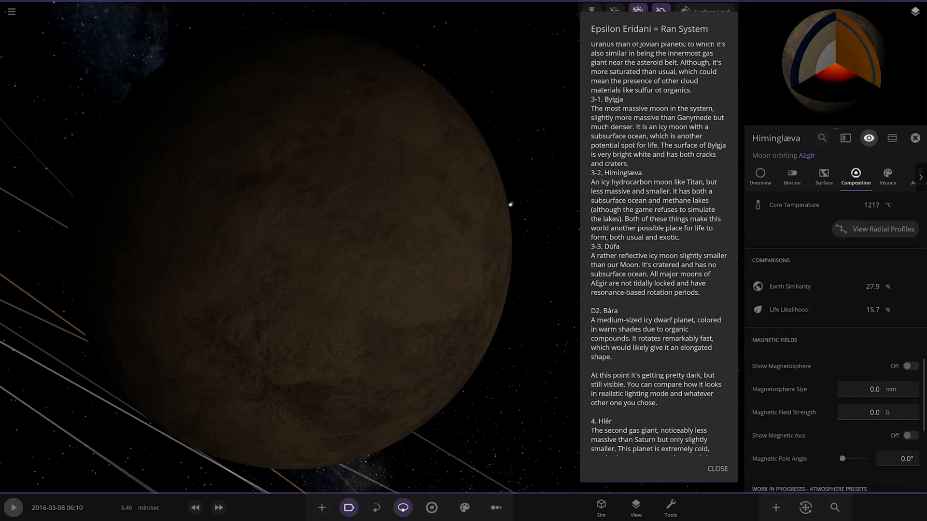
Raise Himinglæva's sea level to about 1.61 km in its Surface properties
{"action": "left_click", "coordinate": [823, 177]}
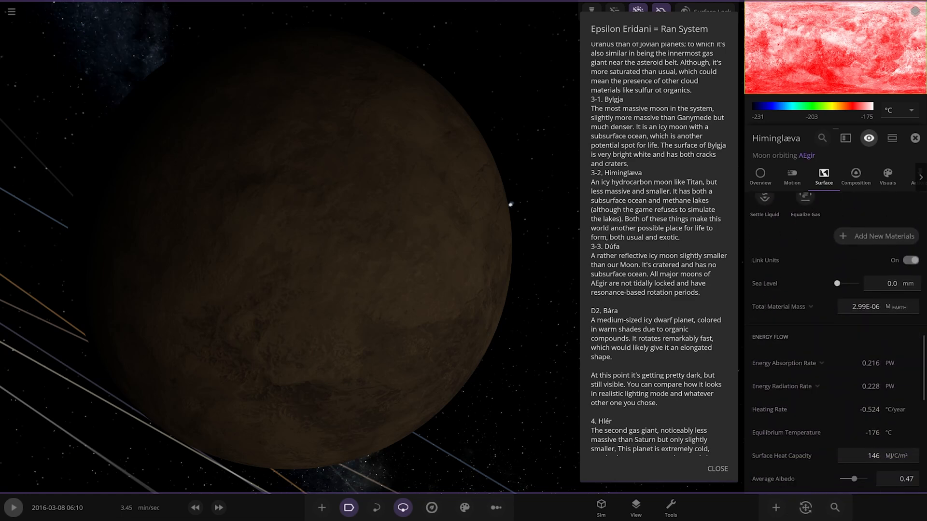
{"action": "left_click_drag", "start_coordinate": [836, 283], "coordinate": [842, 283]}
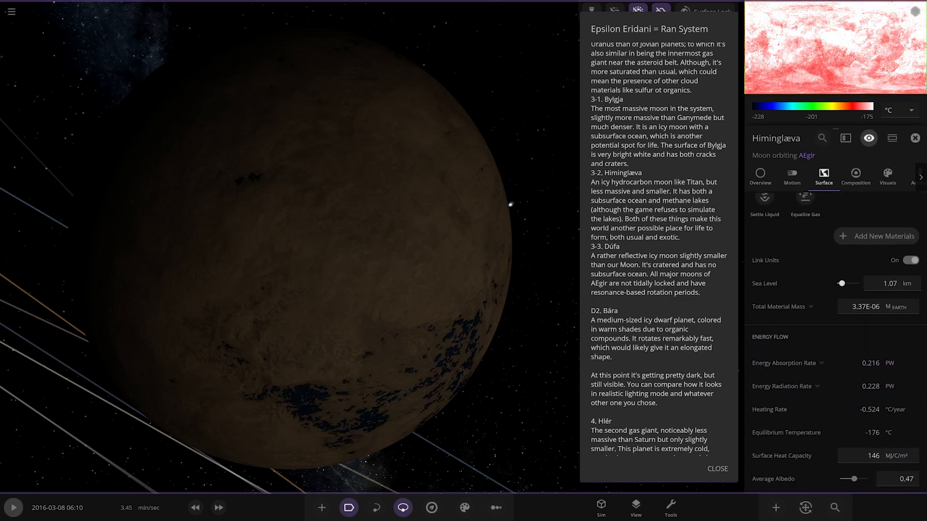
{"action": "left_click_drag", "start_coordinate": [840, 283], "coordinate": [845, 283]}
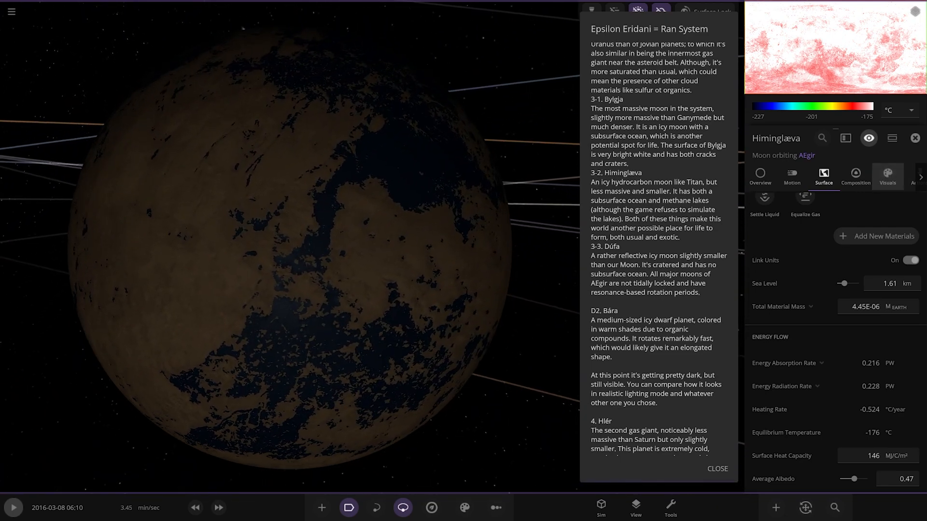
{"action": "left_click", "coordinate": [888, 176]}
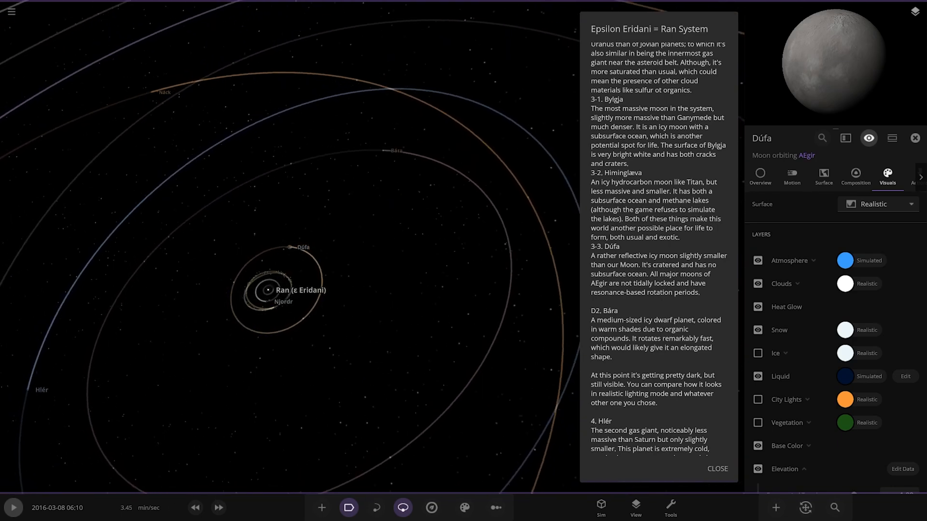
Select AEgir's reflective icy moon Dúfa to look it over
{"action": "left_click", "coordinate": [310, 226]}
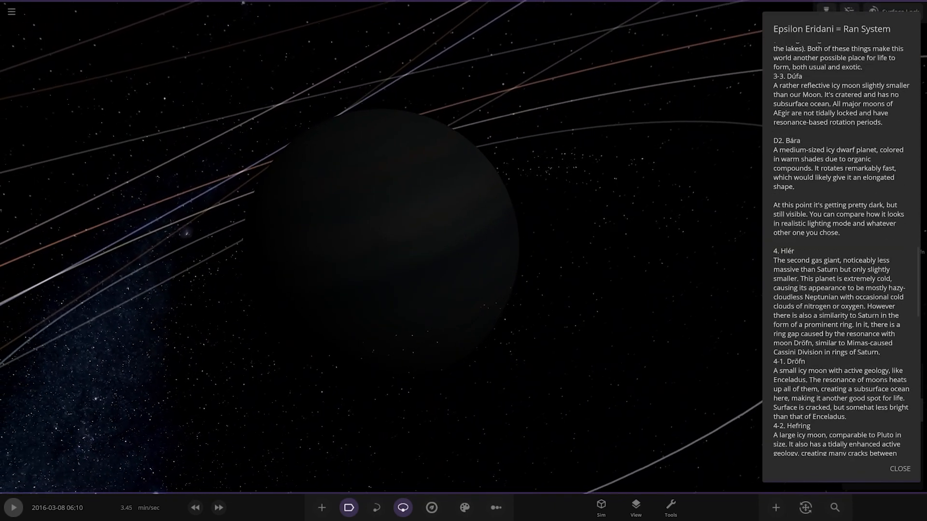
Scroll the description to Hlér's moons Dröfn, Hefring, Unnor and Hrönn
{"action": "scroll", "scroll_direction": "down", "scroll_amount": 3}
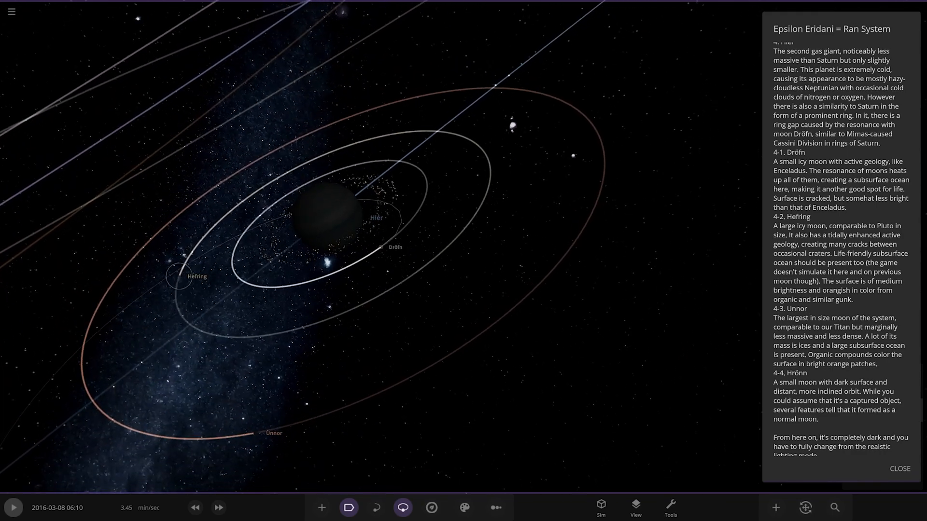
Switch the View lighting mode from Realistic to a different mode
{"action": "left_click", "coordinate": [636, 508]}
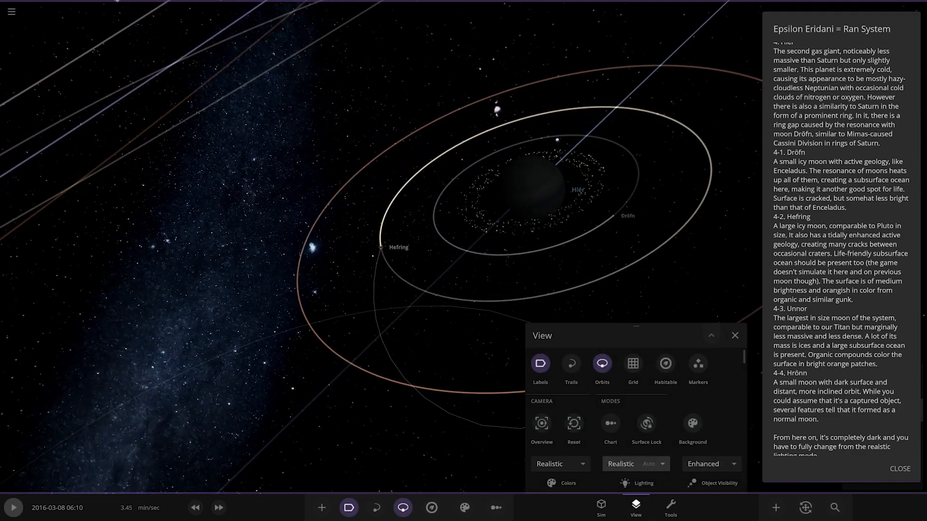
{"action": "left_click", "coordinate": [635, 464]}
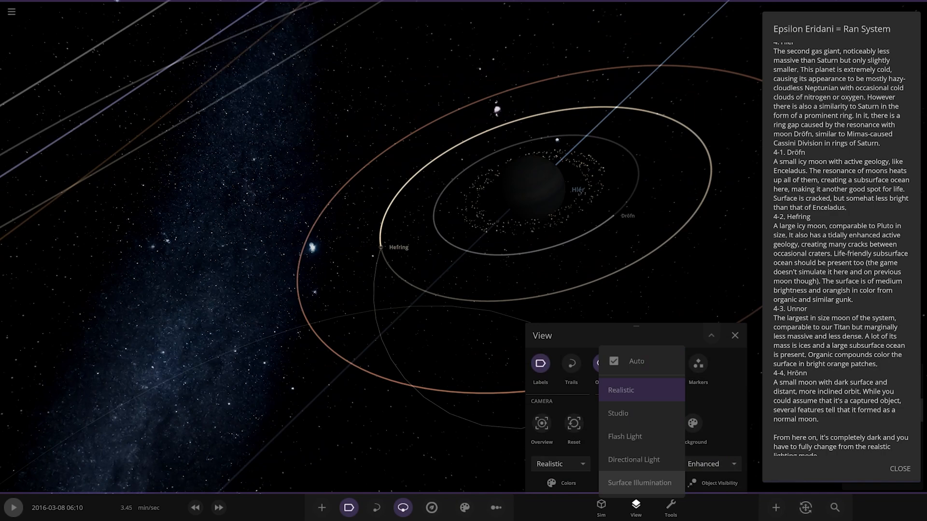
{"action": "left_click", "coordinate": [634, 460]}
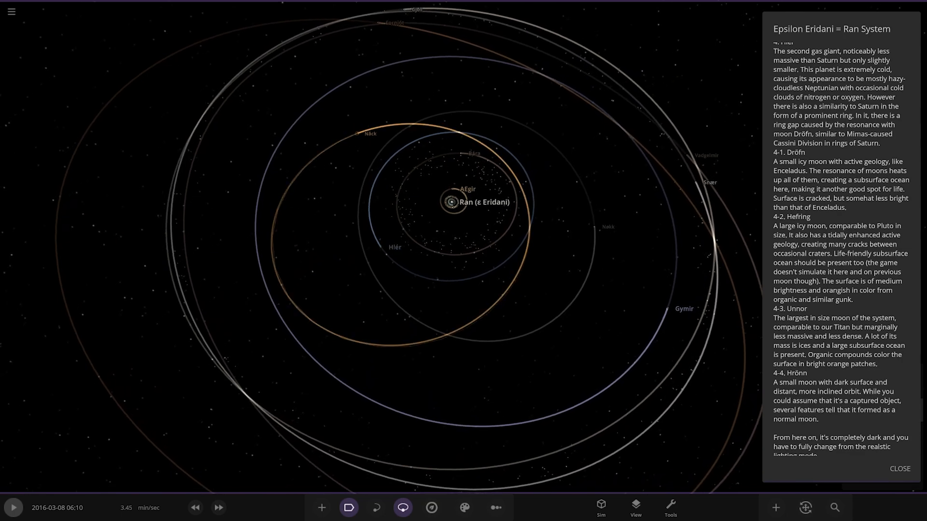
Scroll the description to the Näck through Fornjót entries and select Näck
{"action": "scroll", "scroll_direction": "down", "scroll_amount": 3}
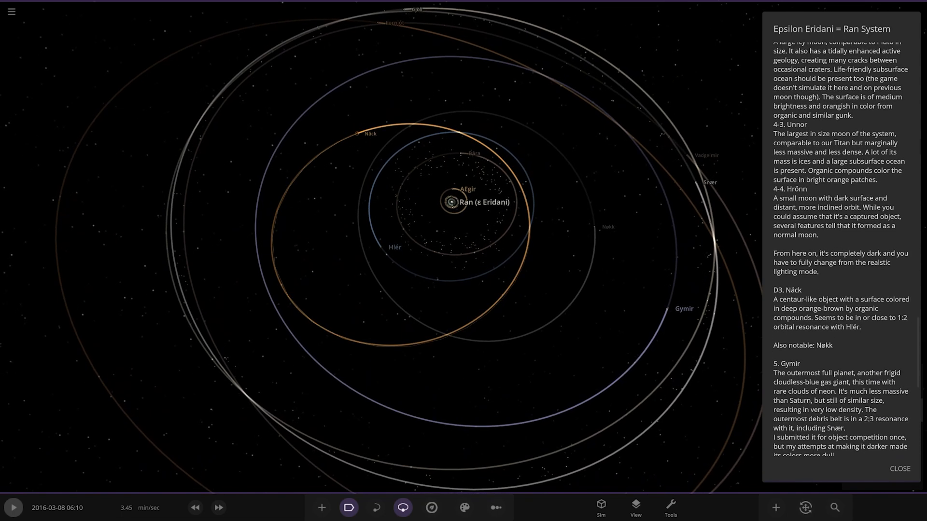
{"action": "scroll", "scroll_direction": "down", "scroll_amount": 3}
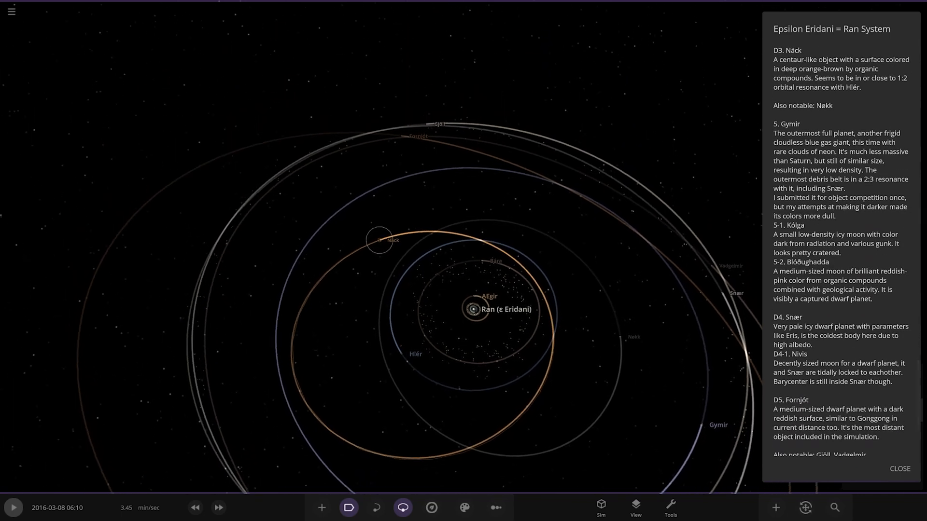
{"action": "left_click", "coordinate": [373, 240]}
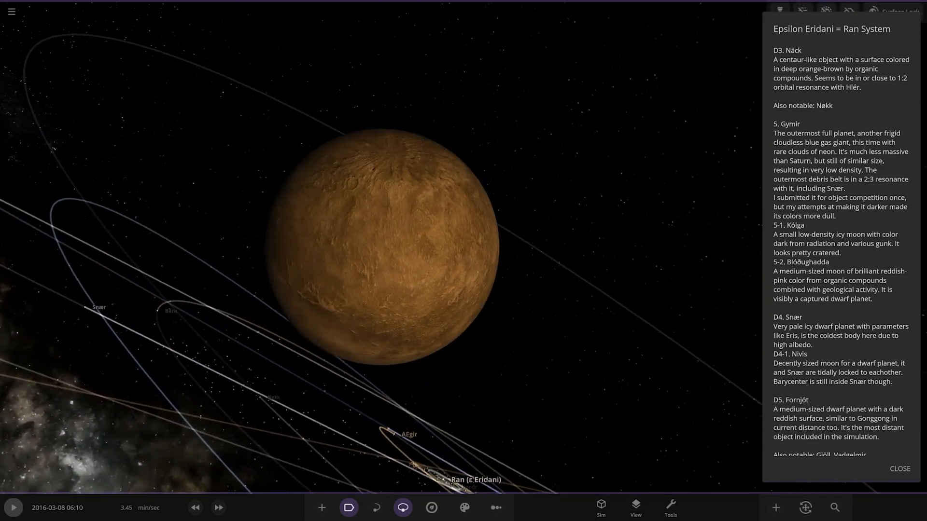
Zoom in for a close view of the orange-brown centaur Näck
{"action": "scroll", "scroll_direction": "down", "scroll_amount": 3}
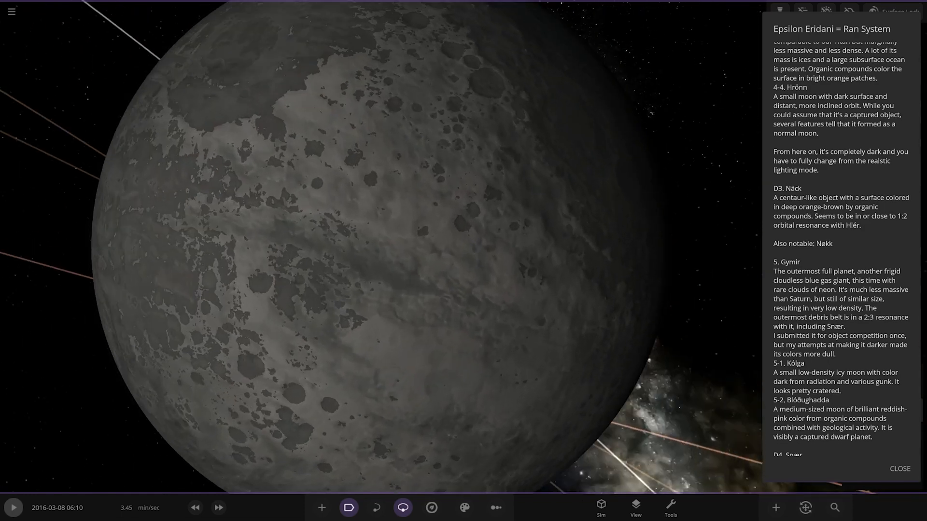
Zoom out from Gymir's moons to the full Ran system orbit view
{"action": "scroll", "scroll_direction": "down", "scroll_amount": 3}
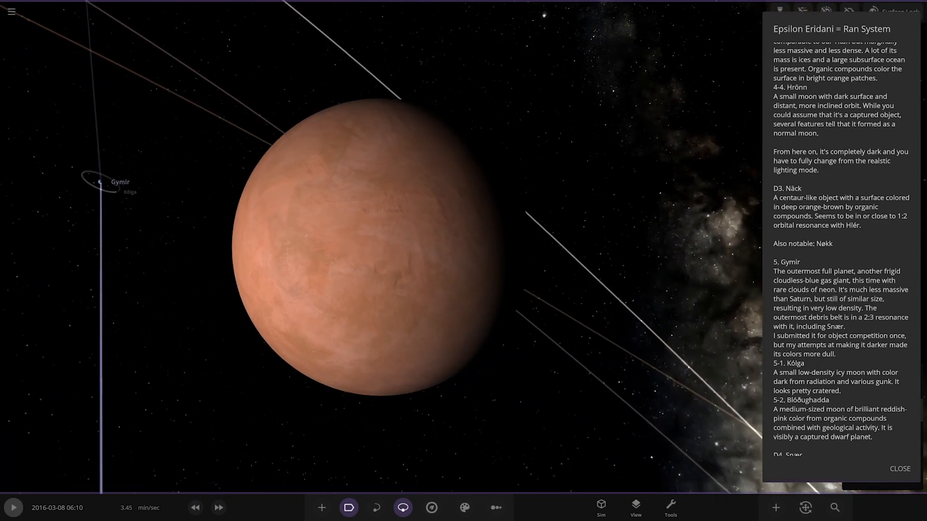
{"action": "scroll", "scroll_direction": "down", "scroll_amount": 3}
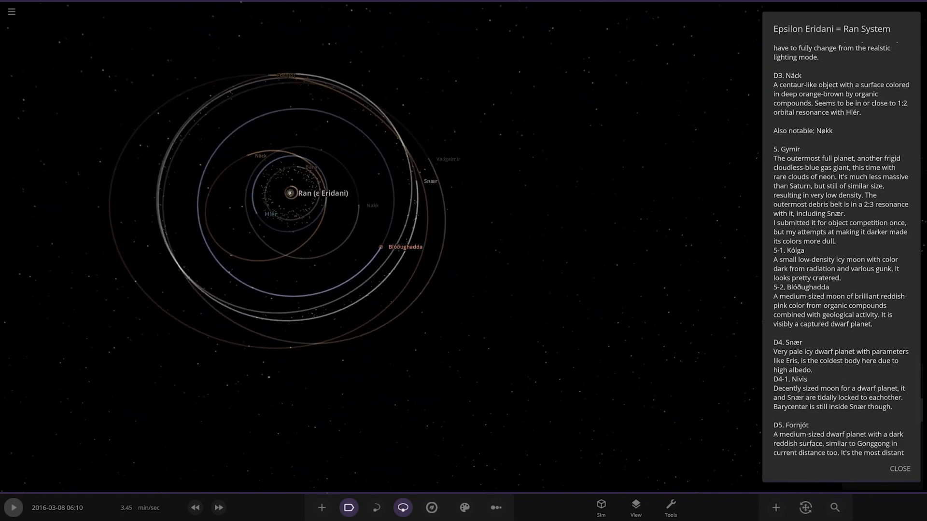
{"action": "scroll", "scroll_direction": "down", "scroll_amount": 3}
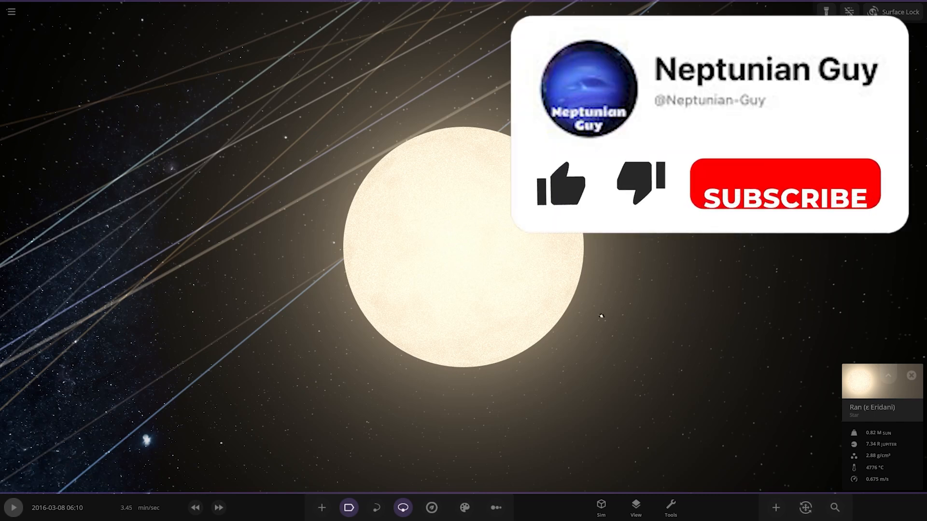
Select Ran (ε Eridani) to show its mass, radius, density and temperature card
{"action": "left_click", "coordinate": [560, 188]}
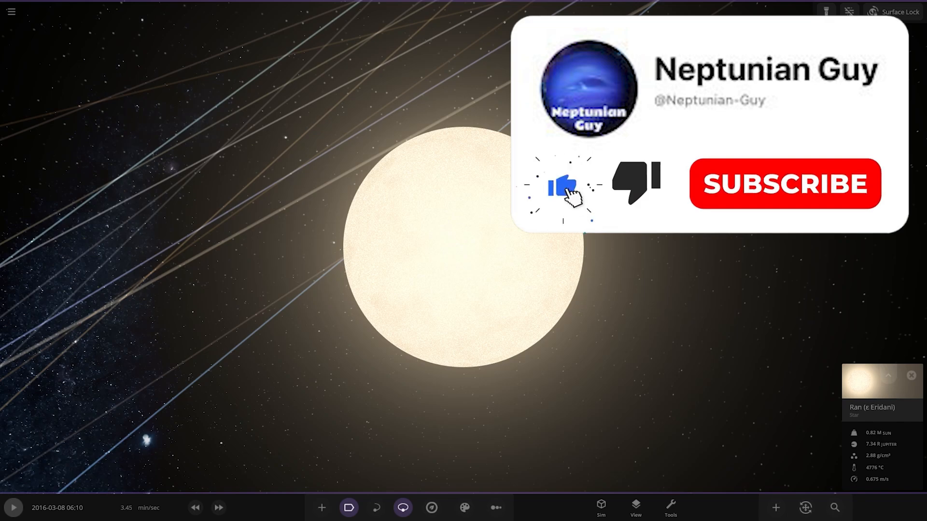